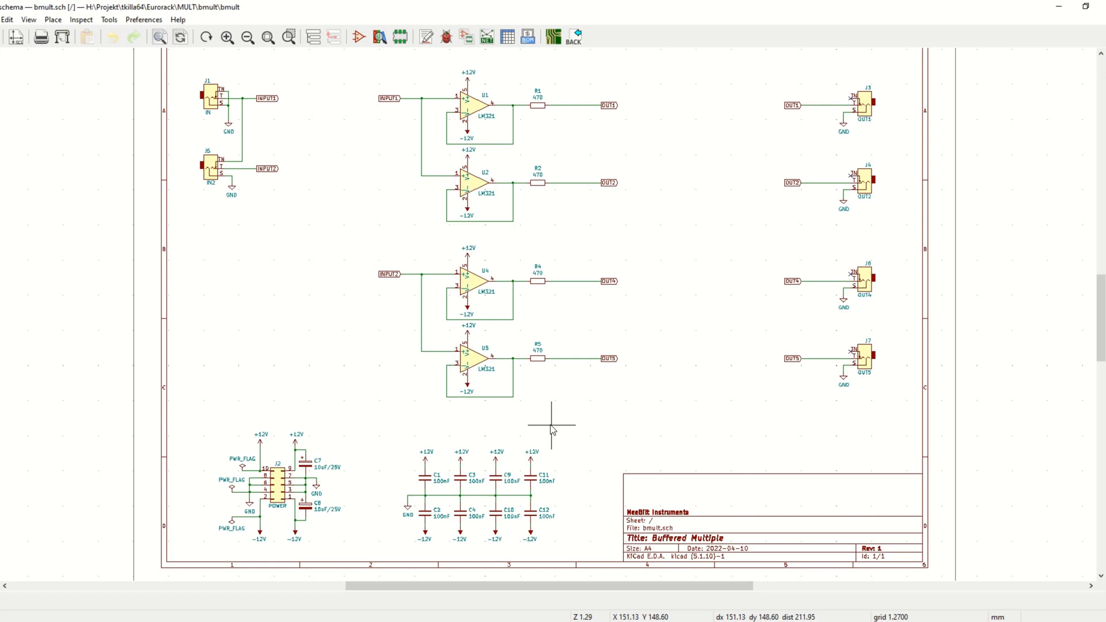
{"action": "mouse_move", "coordinate": [570, 261]}
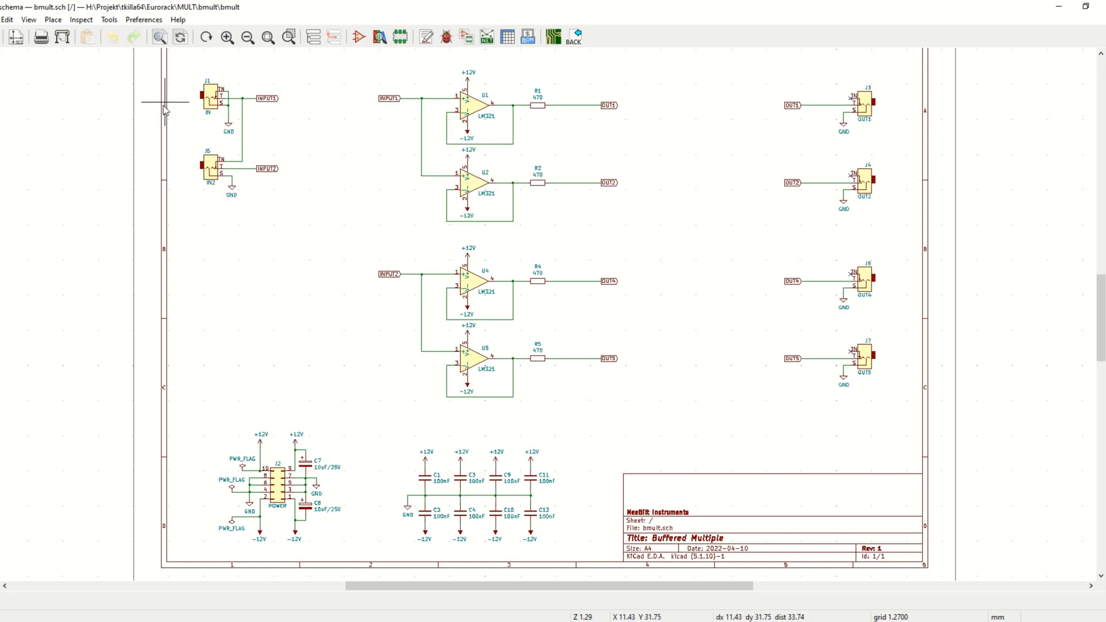
{"action": "mouse_move", "coordinate": [180, 233]}
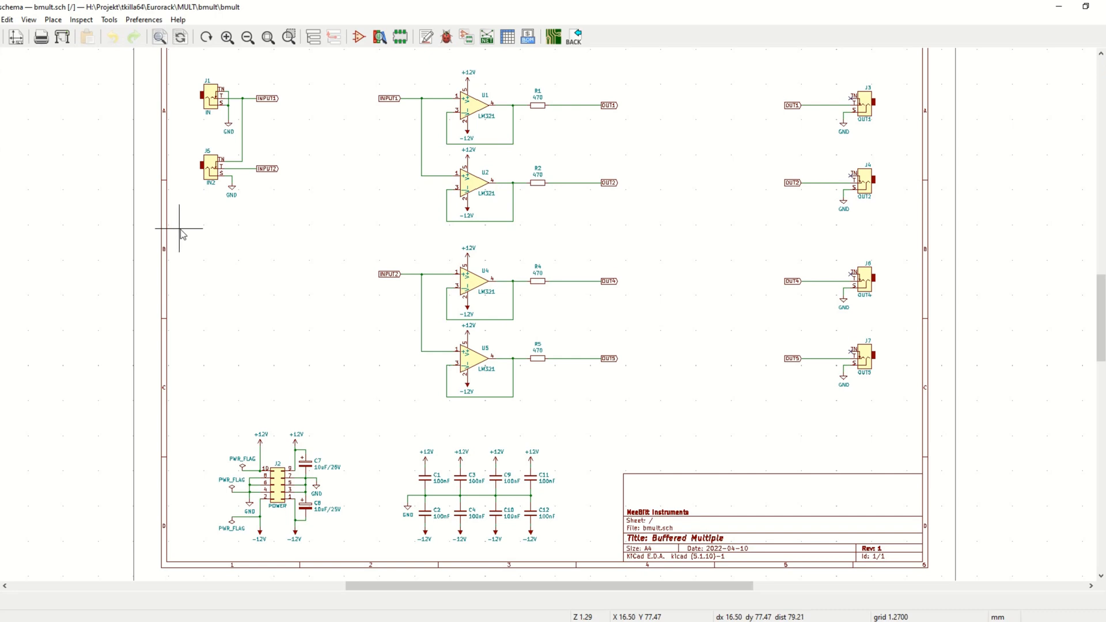
{"action": "mouse_move", "coordinate": [490, 206]}
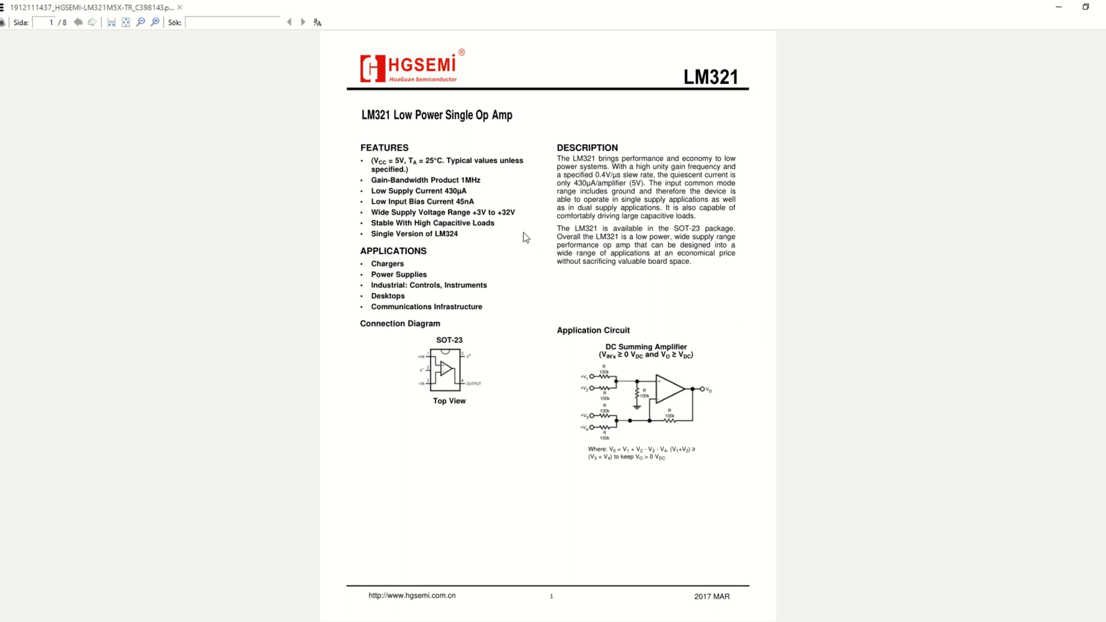
Scroll the LM321 datasheet from page 1 down to the absolute maximum ratings on page 2.
{"action": "scroll", "scroll_direction": "down", "scroll_amount": 3}
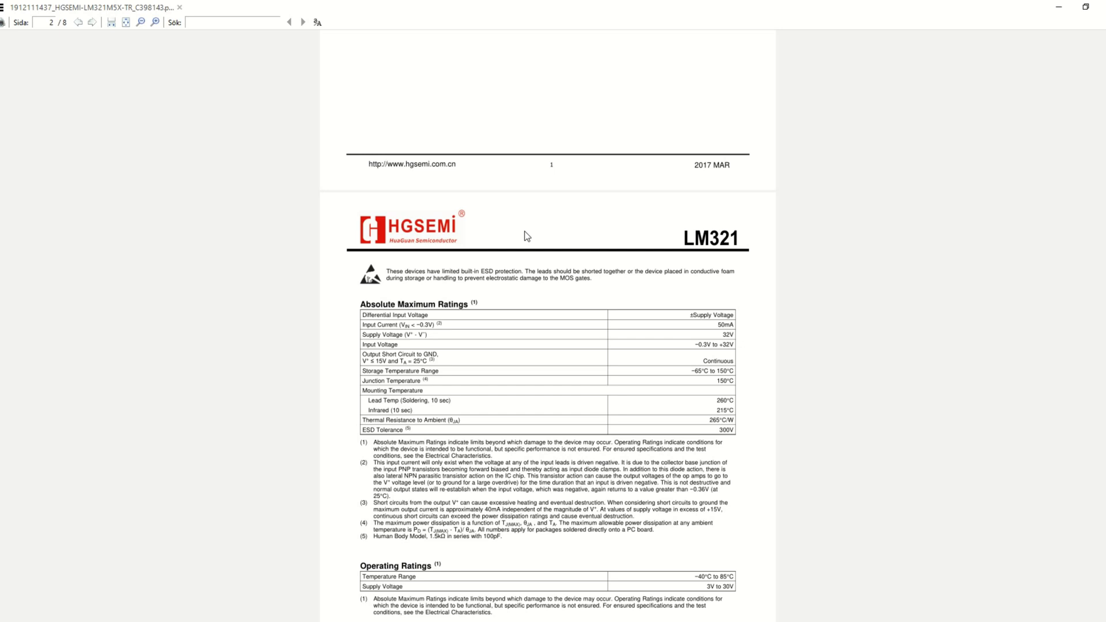
{"action": "scroll", "scroll_direction": "down", "scroll_amount": 3}
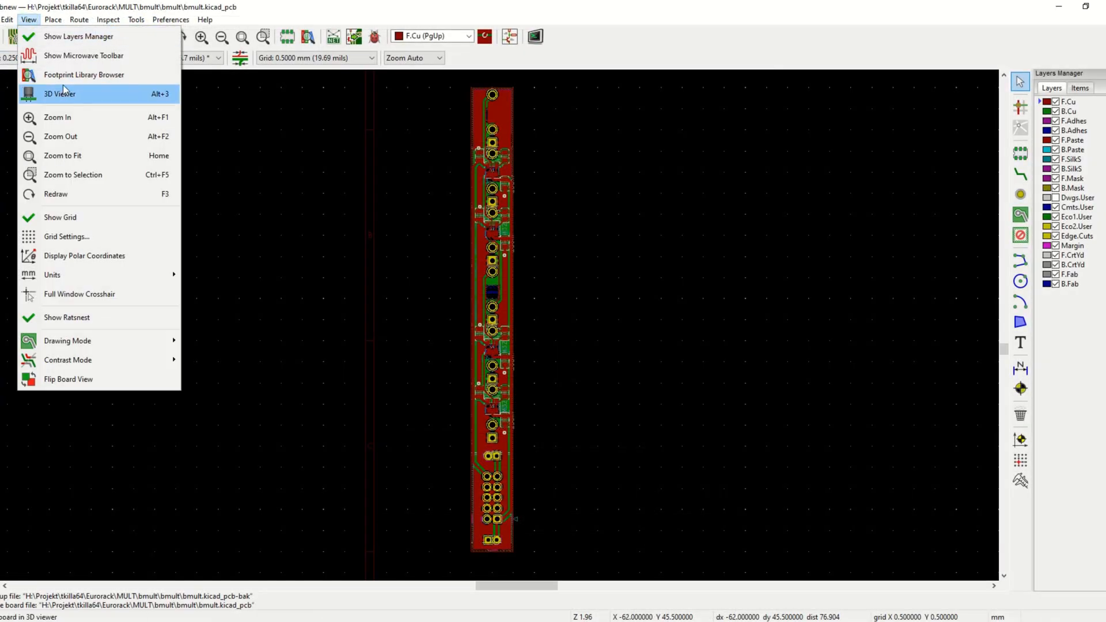
Render the bmult board in Pcbnew's 3D Viewer (Alt+3).
{"action": "left_click", "coordinate": [60, 93]}
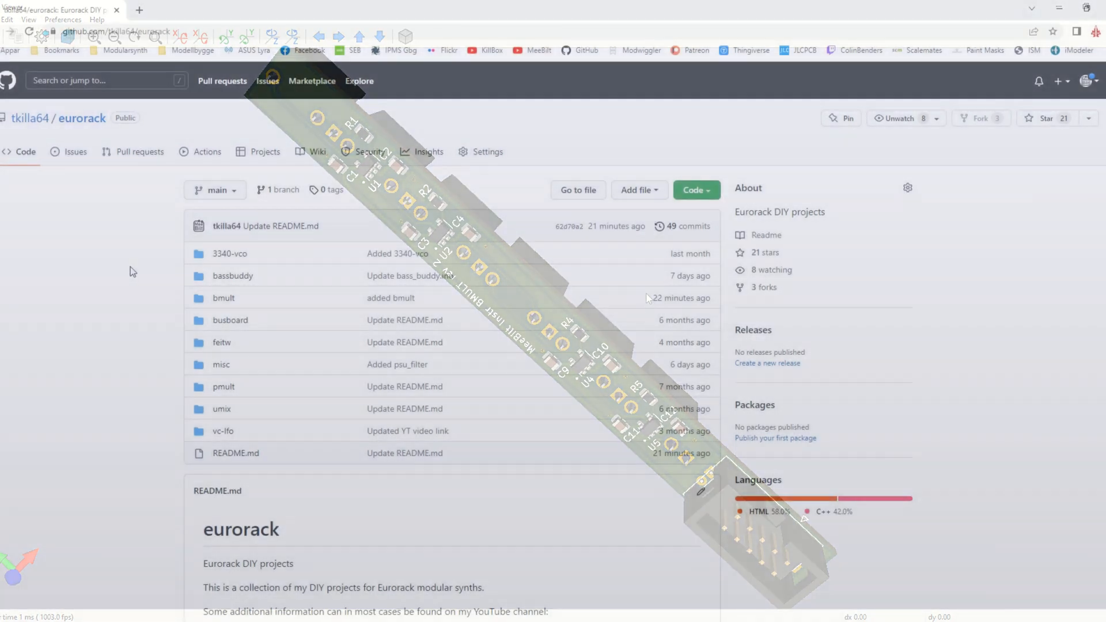
Browse into the bmult folder to see its Gerber zips and README.
{"action": "left_click", "coordinate": [224, 298]}
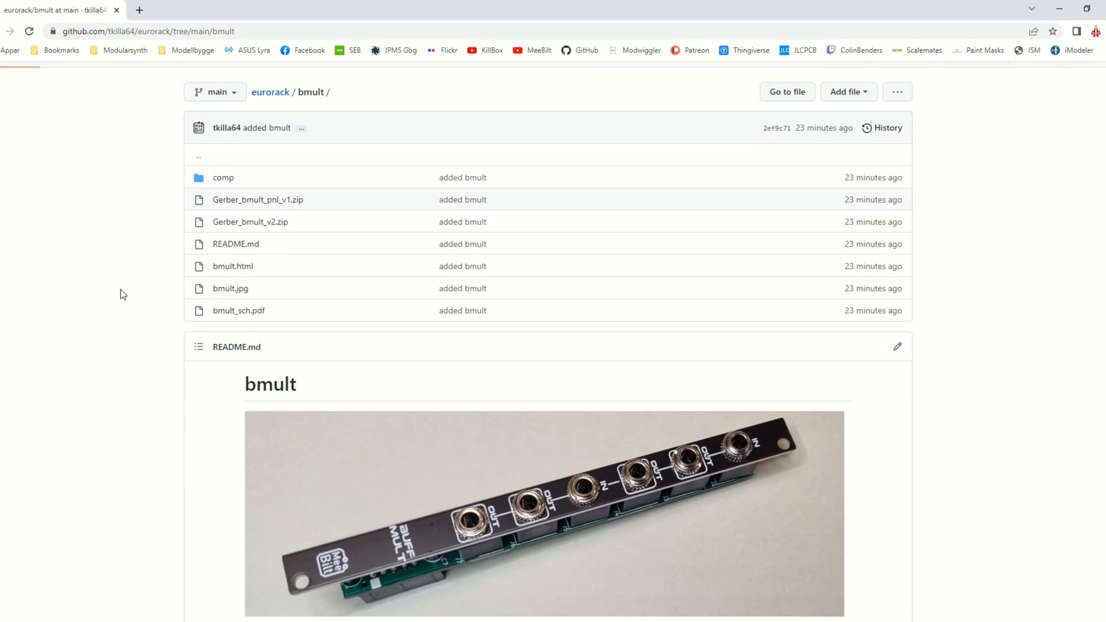
{"action": "scroll", "scroll_direction": "down", "scroll_amount": 3}
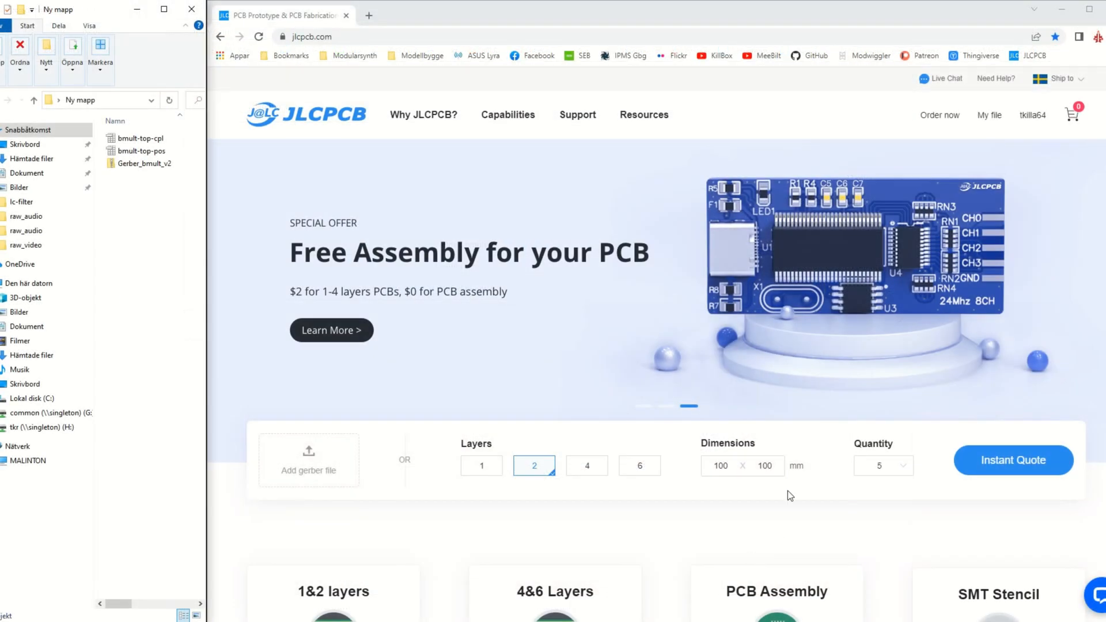
Start a new JLCPCB quote and upload the Gerber_bmult_v2 archive.
{"action": "left_click", "coordinate": [940, 115]}
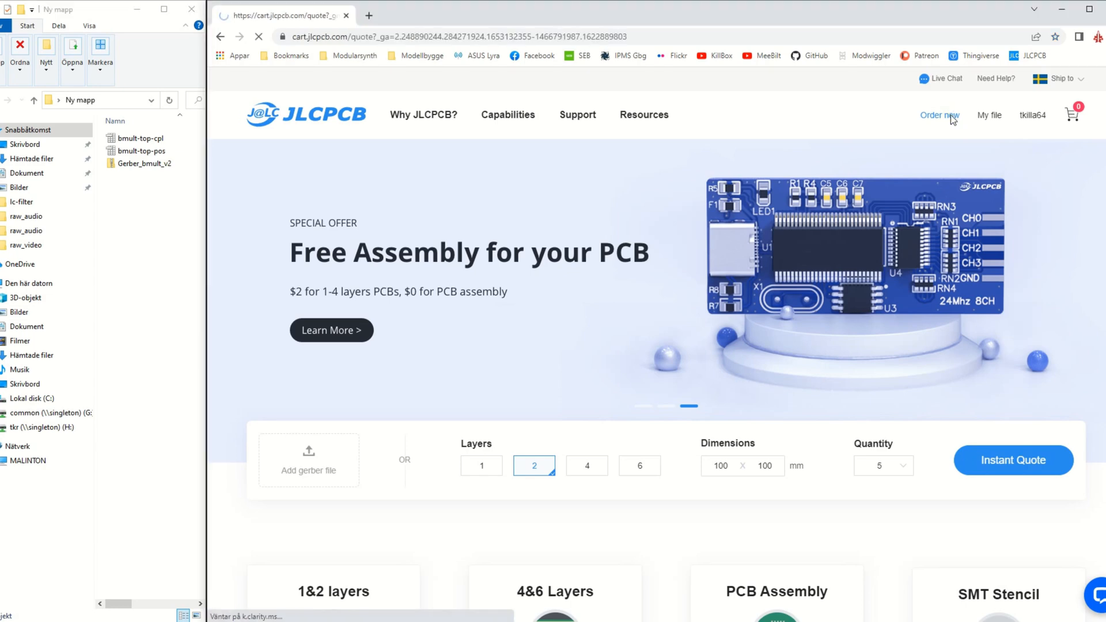
{"action": "left_click", "coordinate": [1014, 460]}
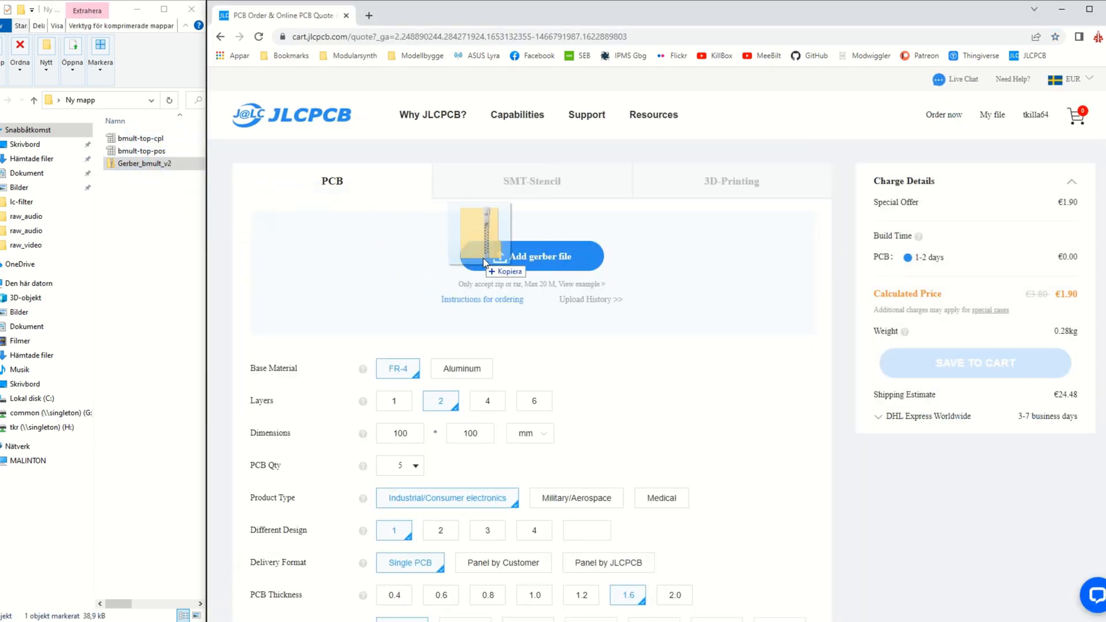
{"action": "left_click", "coordinate": [540, 257]}
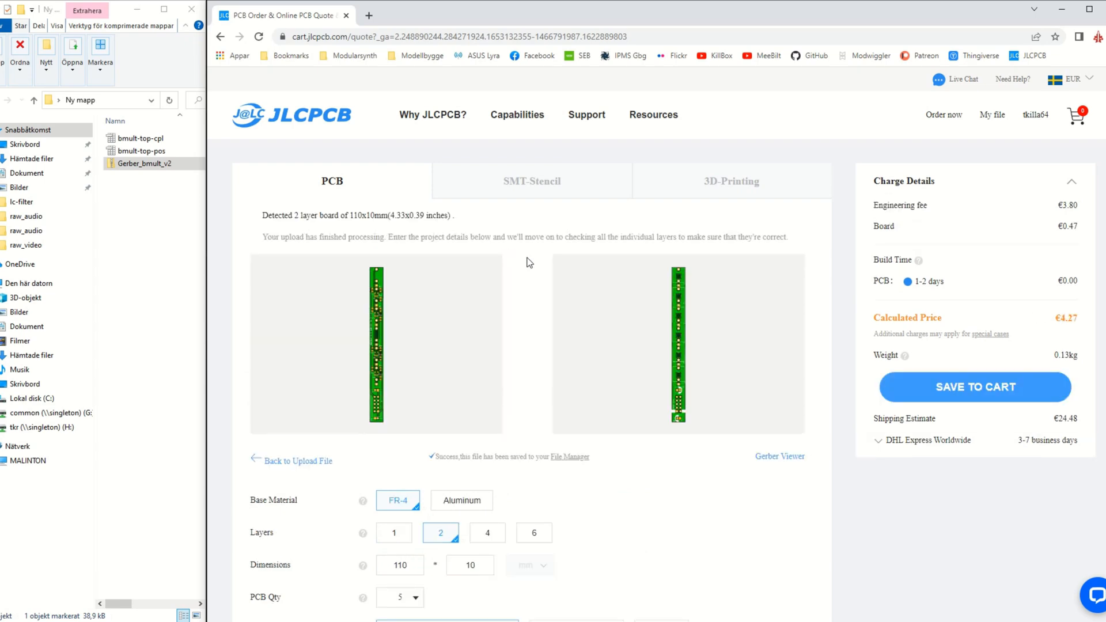
Choose lead-free HASL-RoHS as the surface finish.
{"action": "scroll", "scroll_direction": "down", "scroll_amount": 3}
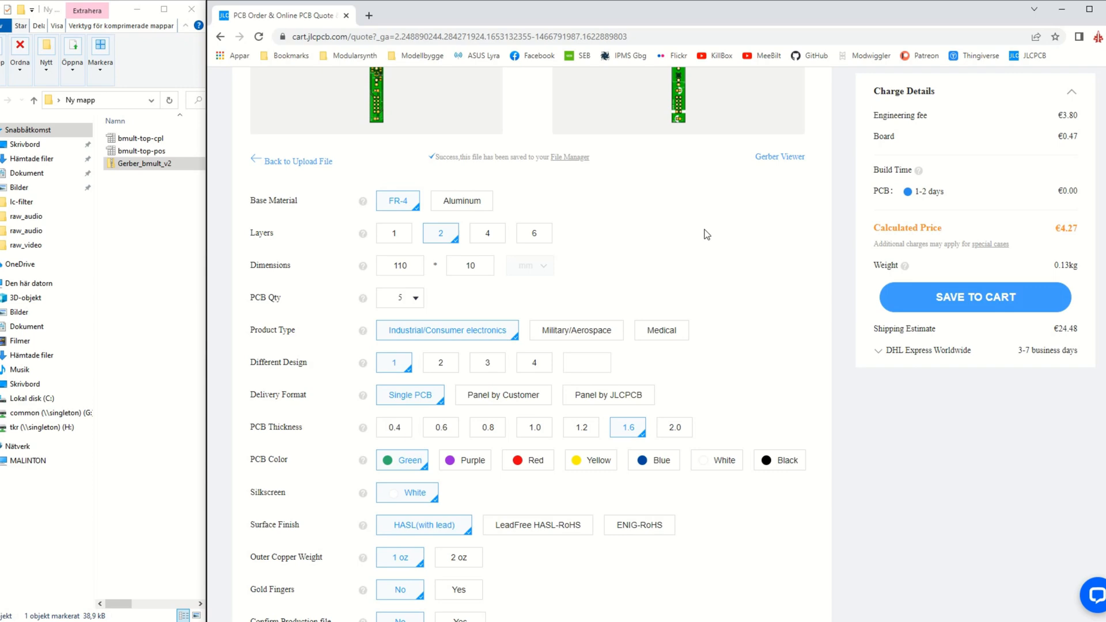
{"action": "scroll", "scroll_direction": "down", "scroll_amount": 3}
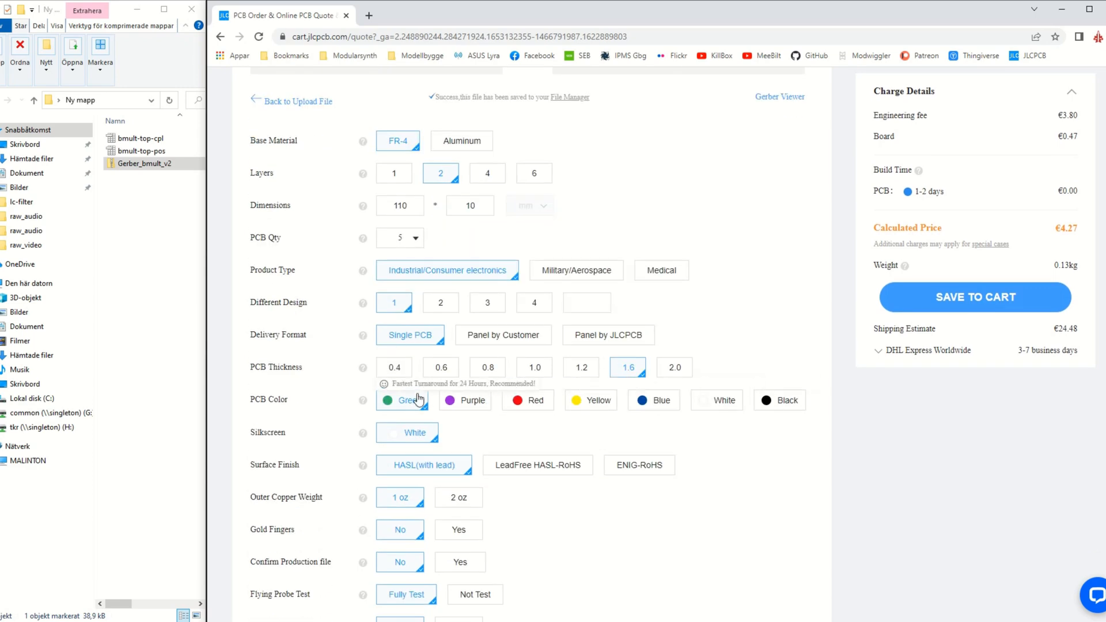
{"action": "scroll", "scroll_direction": "down", "scroll_amount": 3}
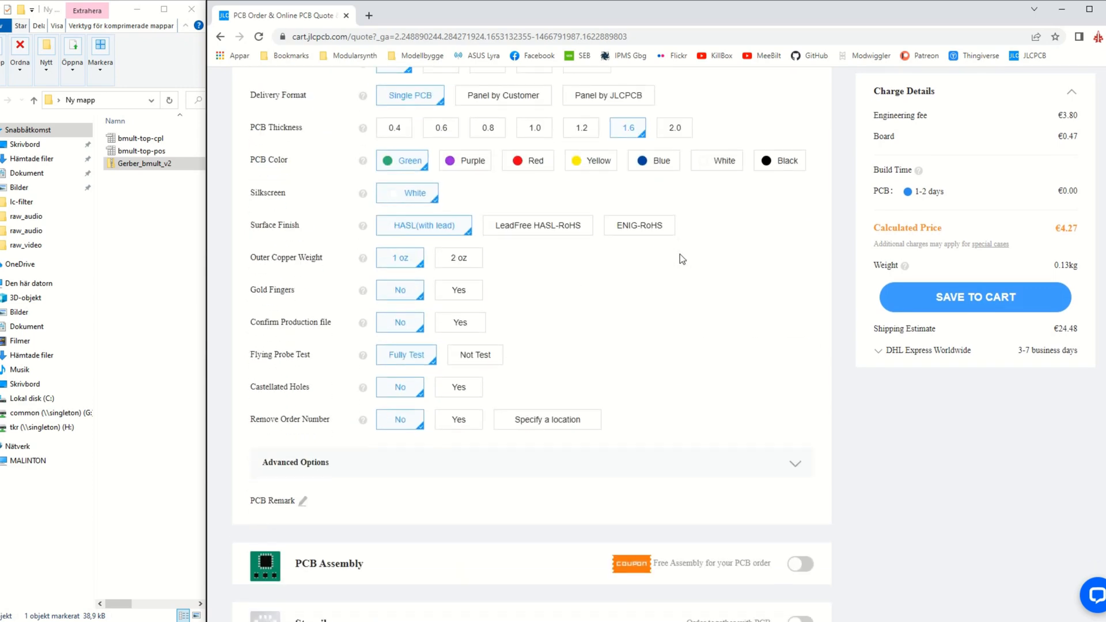
{"action": "left_click", "coordinate": [537, 226]}
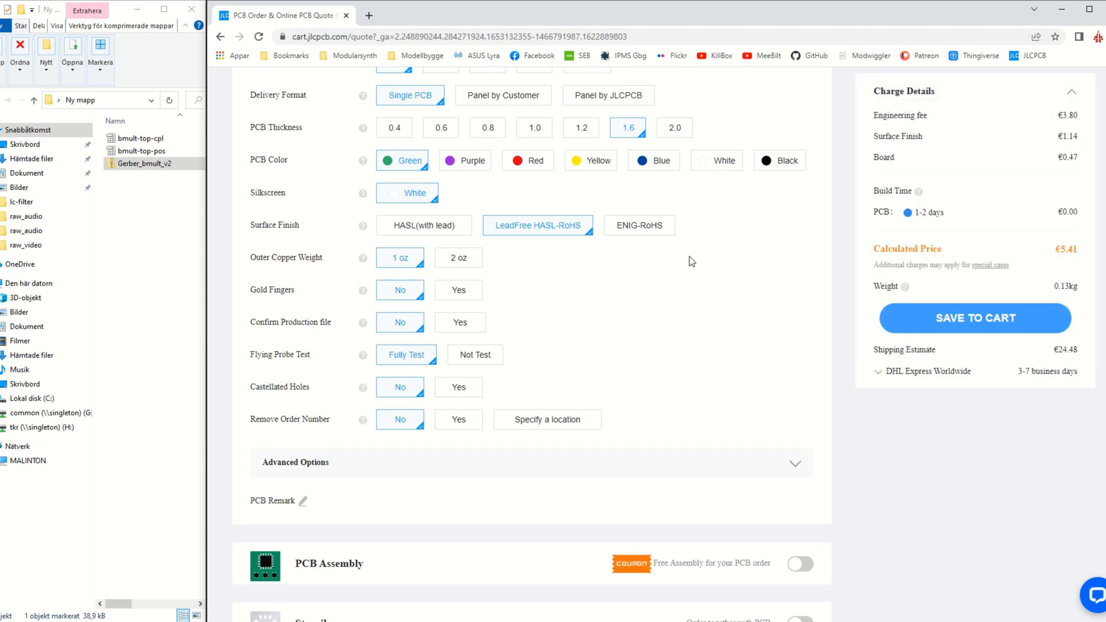
{"action": "scroll", "scroll_direction": "down", "scroll_amount": 3}
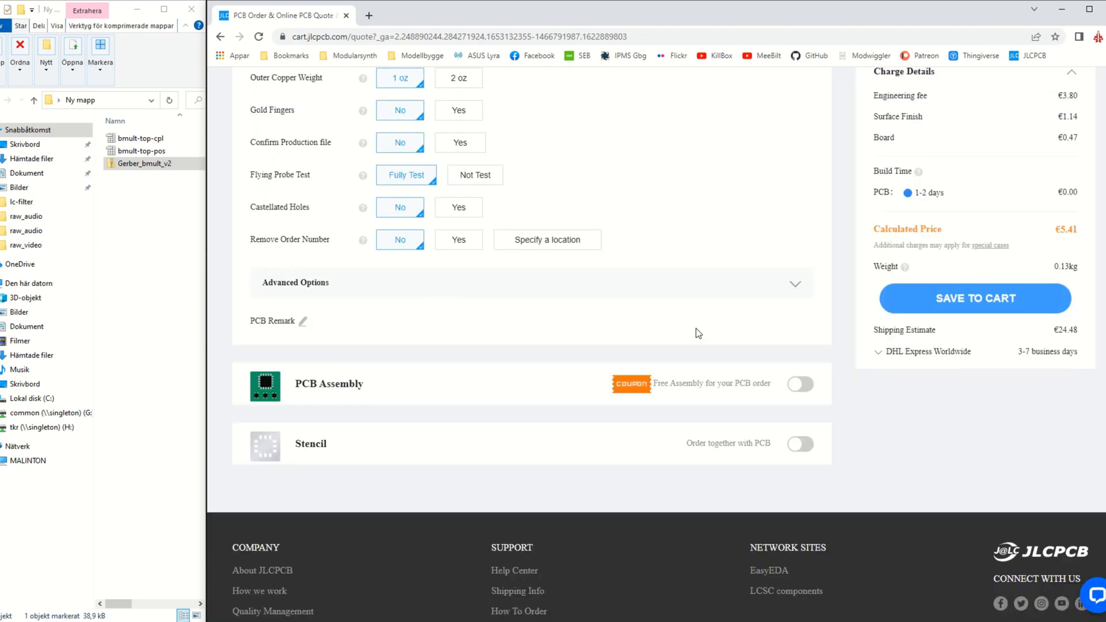
Enable economic top-side PCB assembly, accept the terms and confirm.
{"action": "left_click", "coordinate": [801, 384]}
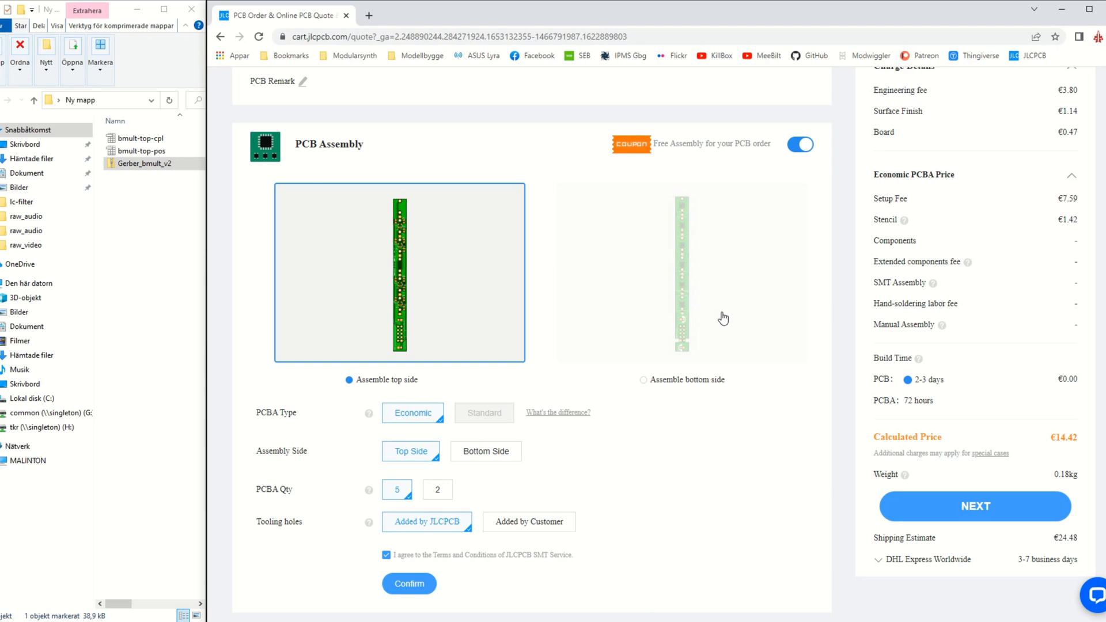
{"action": "scroll", "scroll_direction": "down", "scroll_amount": 3}
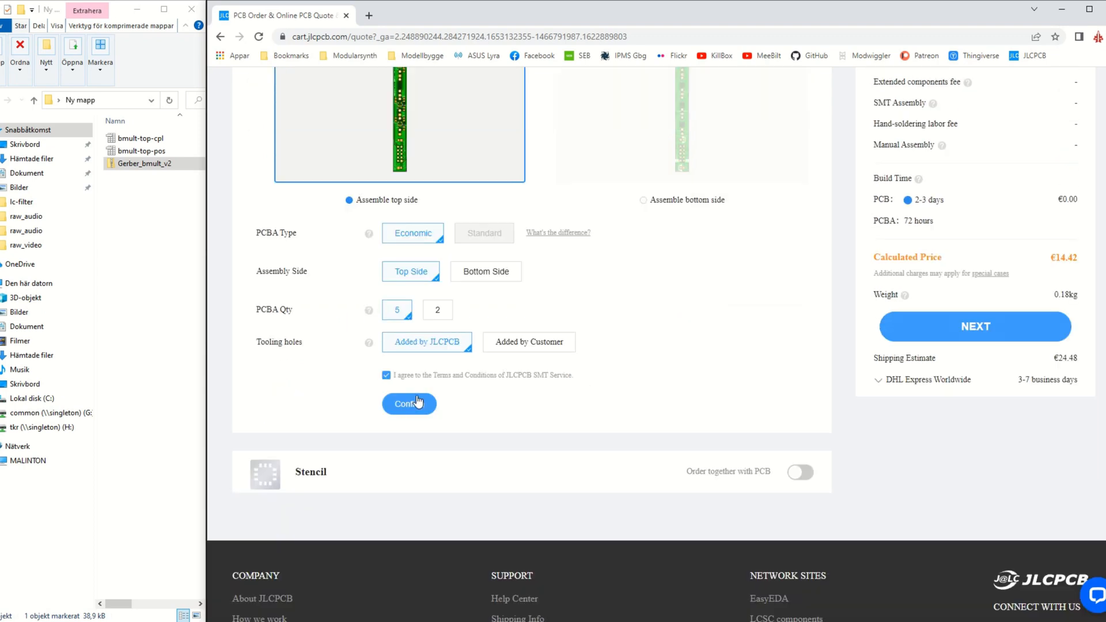
{"action": "left_click", "coordinate": [409, 404]}
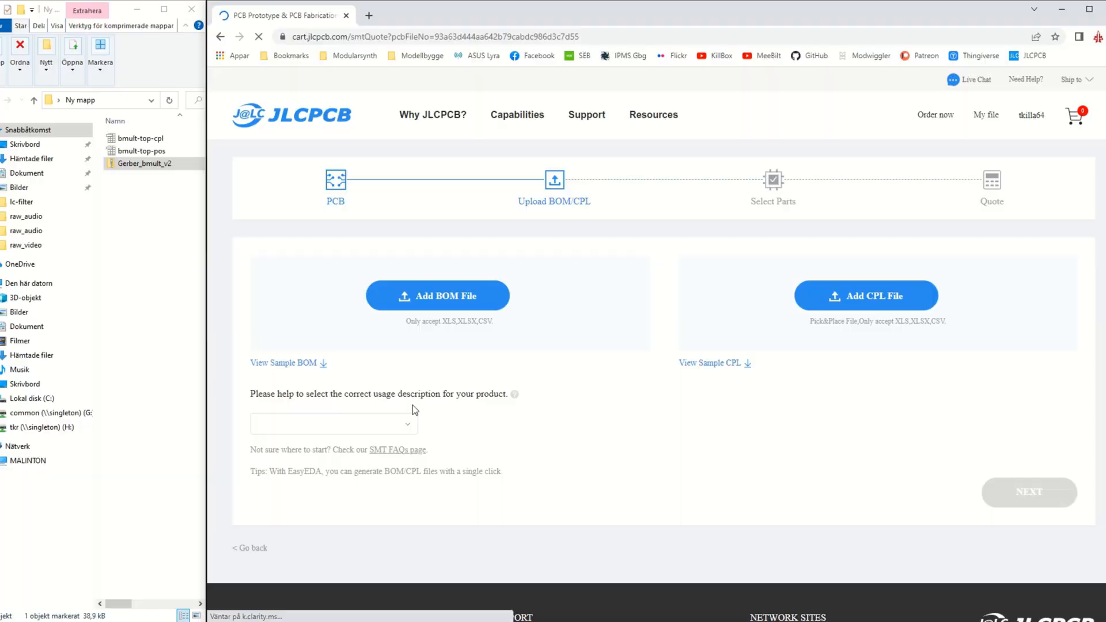
Attach bmult-top-pos.csv as BOM and bmult-top-cpl.csv as CPL, then proceed to parts matching.
{"action": "left_click", "coordinate": [437, 295]}
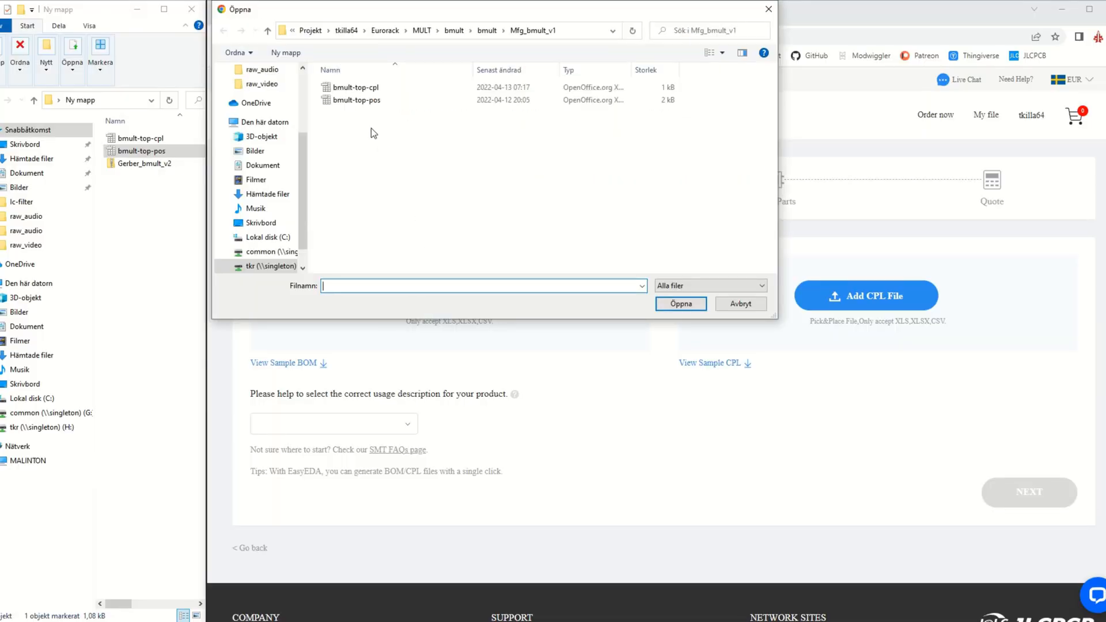
{"action": "left_click", "coordinate": [681, 304]}
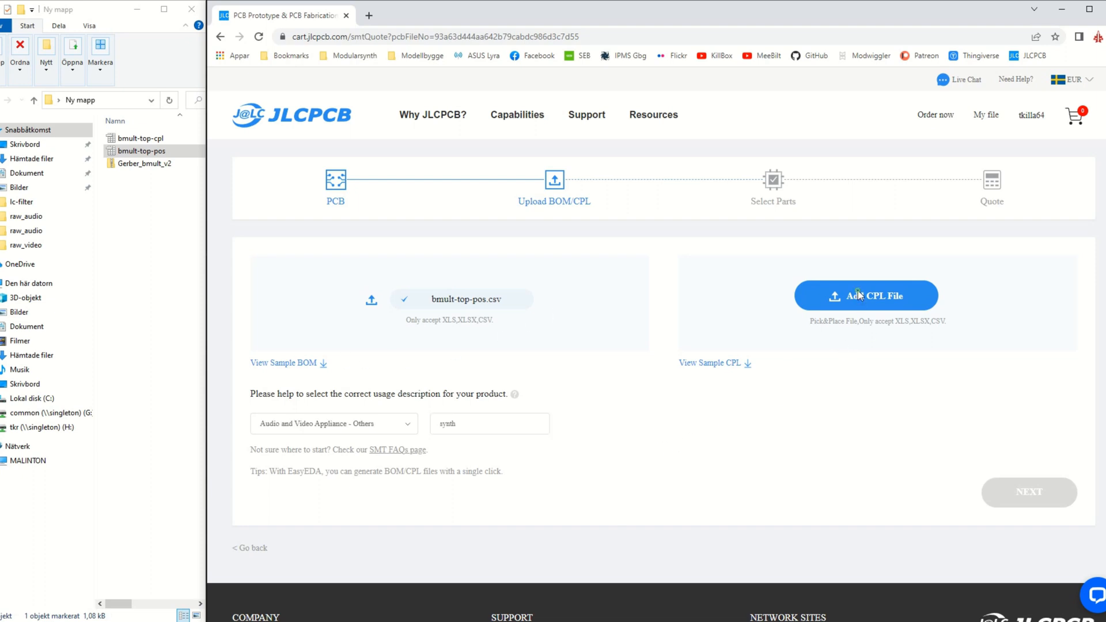
{"action": "left_click", "coordinate": [866, 296]}
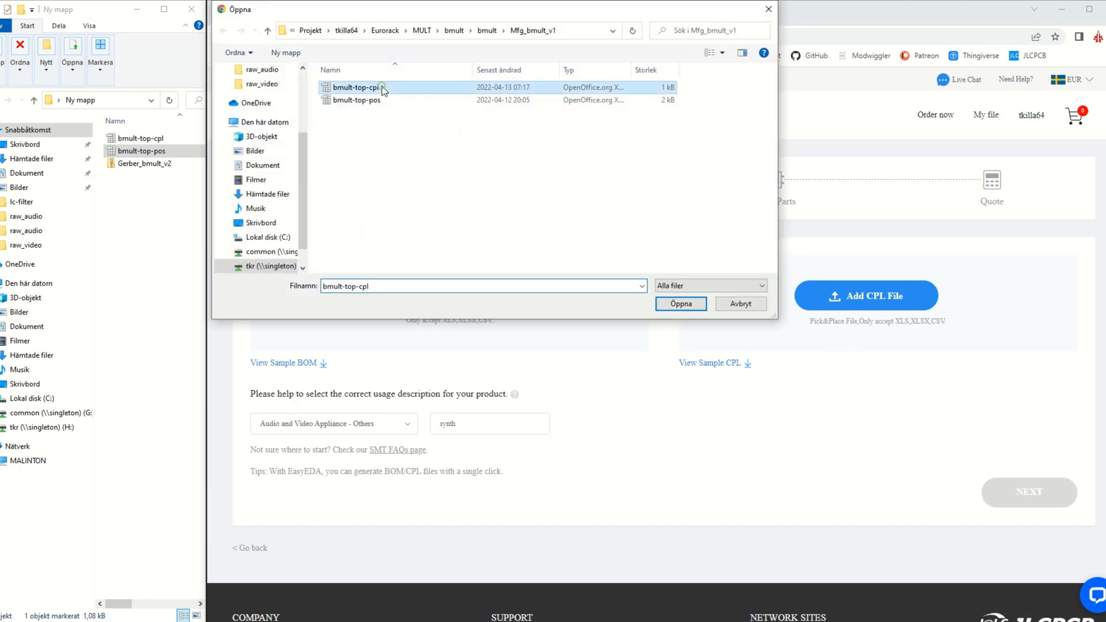
{"action": "left_click", "coordinate": [681, 304]}
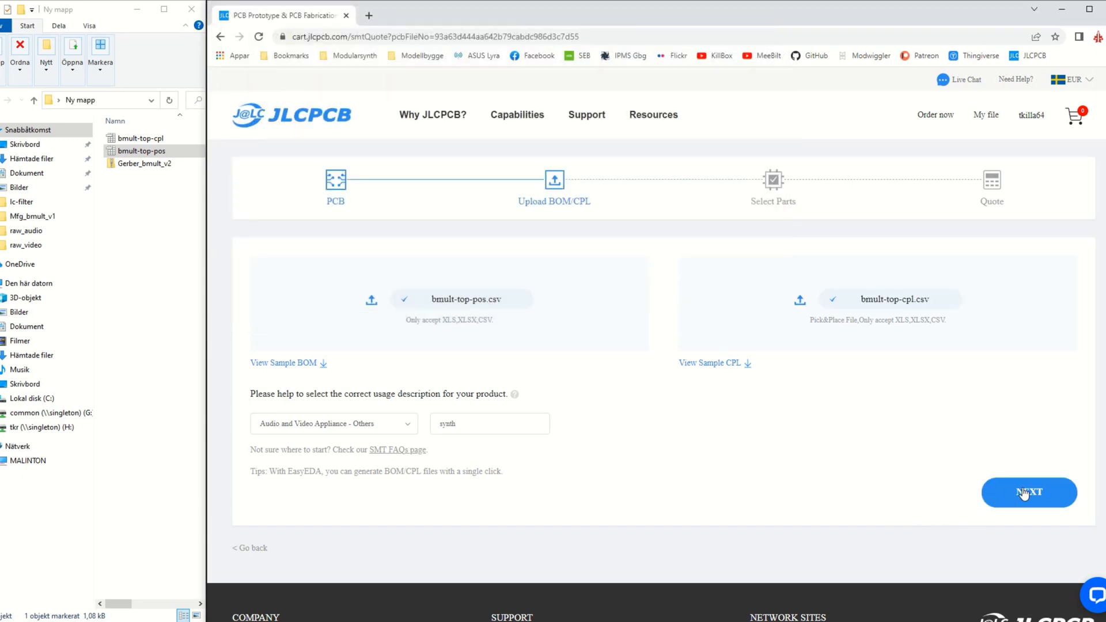
{"action": "left_click", "coordinate": [1029, 492]}
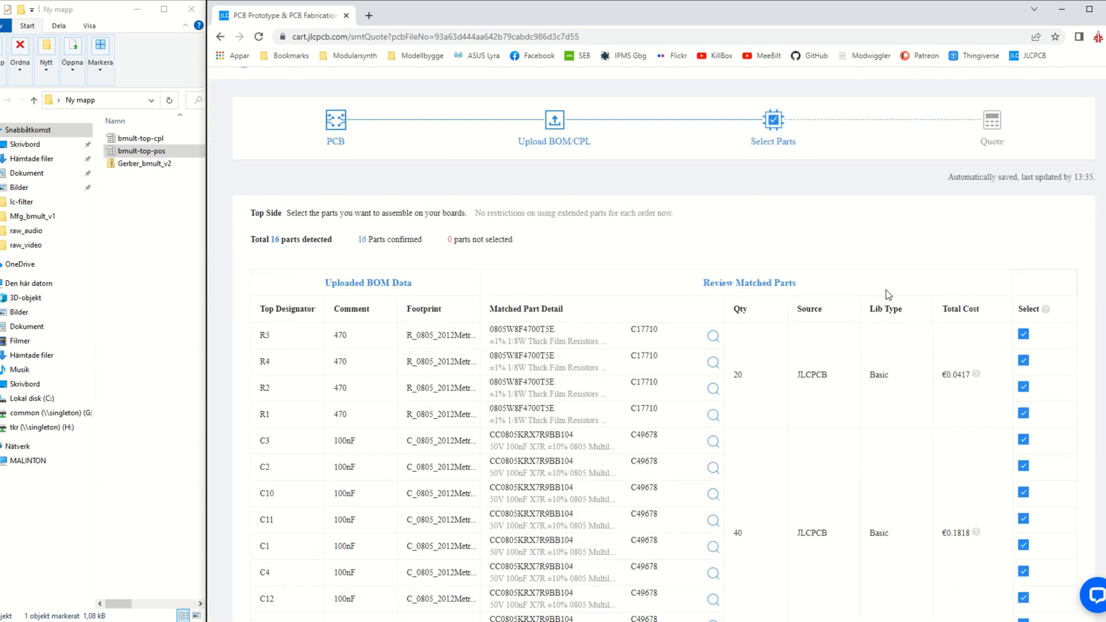
{"action": "scroll", "scroll_direction": "down", "scroll_amount": 3}
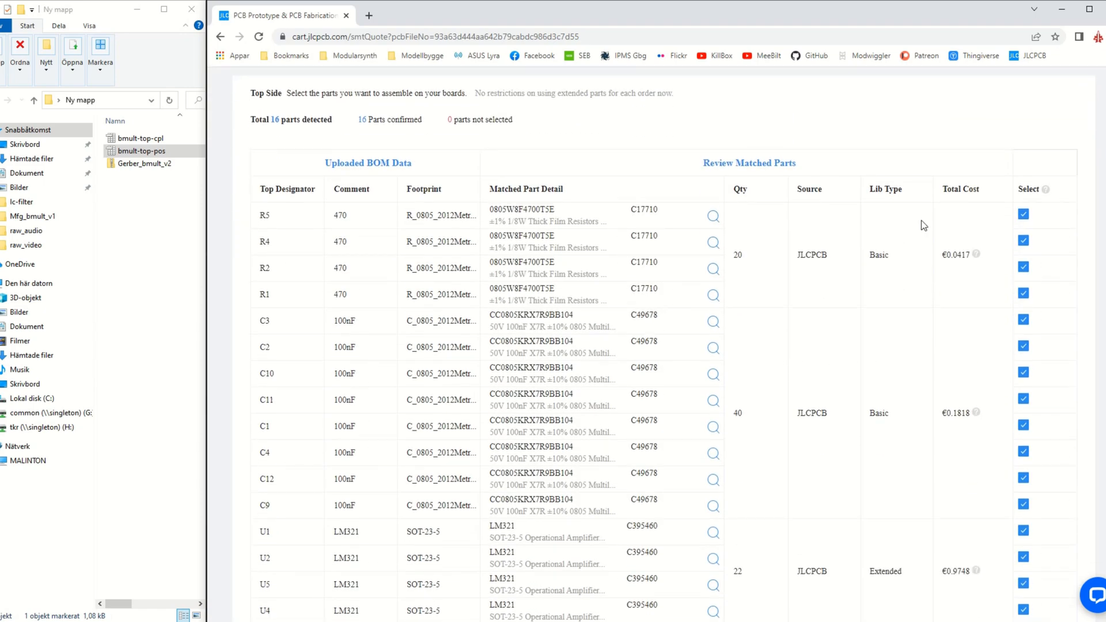
{"action": "scroll", "scroll_direction": "down", "scroll_amount": 3}
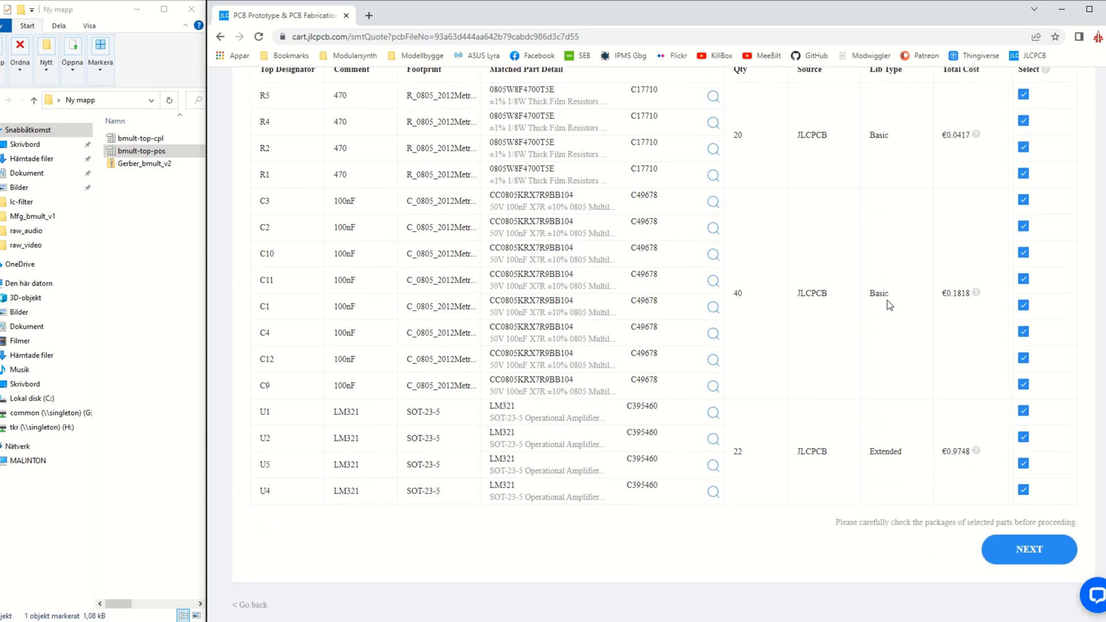
{"action": "scroll", "scroll_direction": "down", "scroll_amount": 3}
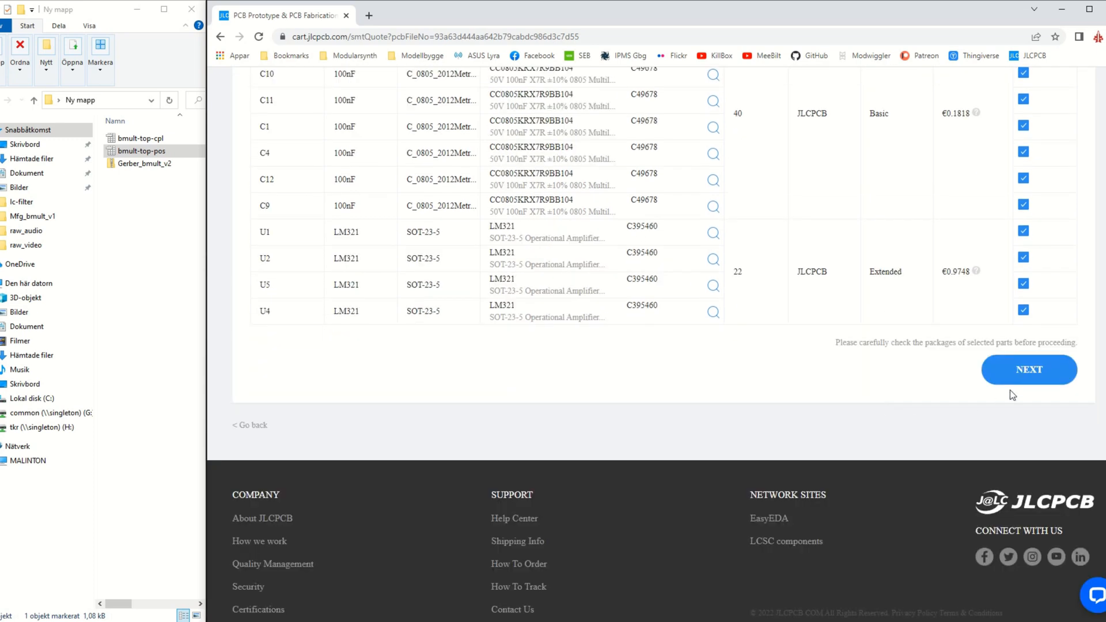
{"action": "mouse_move", "coordinate": [1024, 374]}
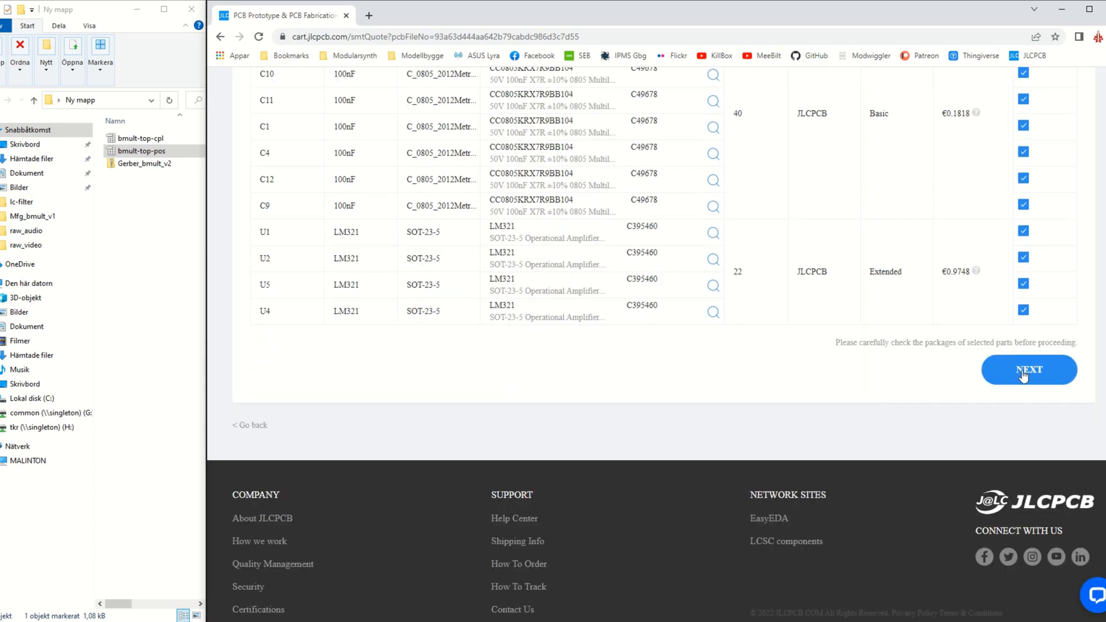
Accept the 16 matched parts, review the €18.80 total and save the order to the cart.
{"action": "left_click", "coordinate": [1029, 369]}
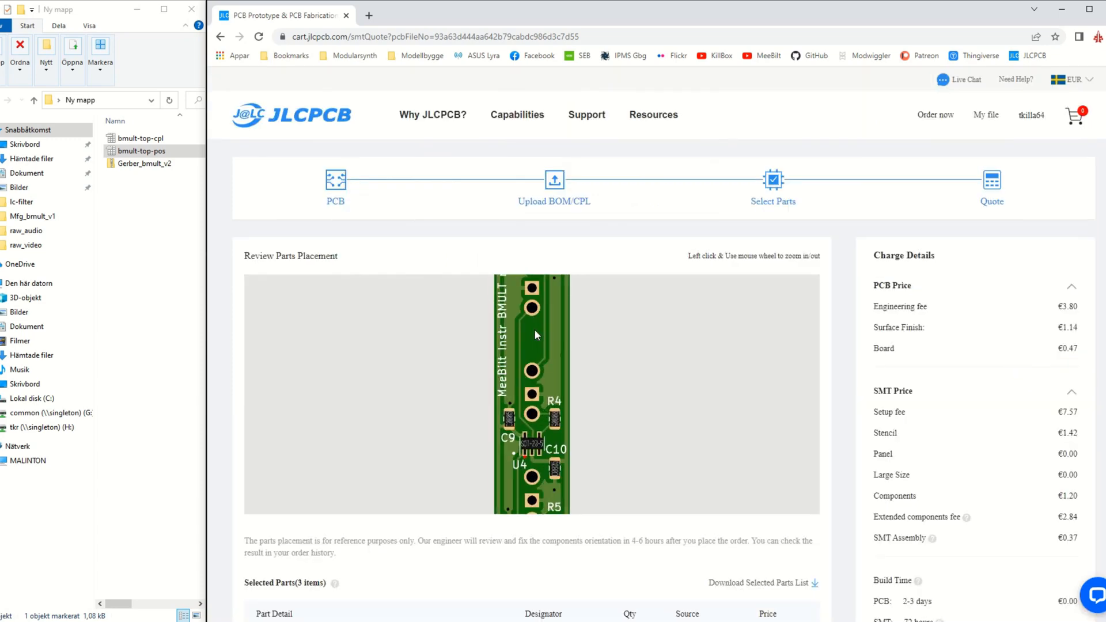
{"action": "mouse_move", "coordinate": [506, 475]}
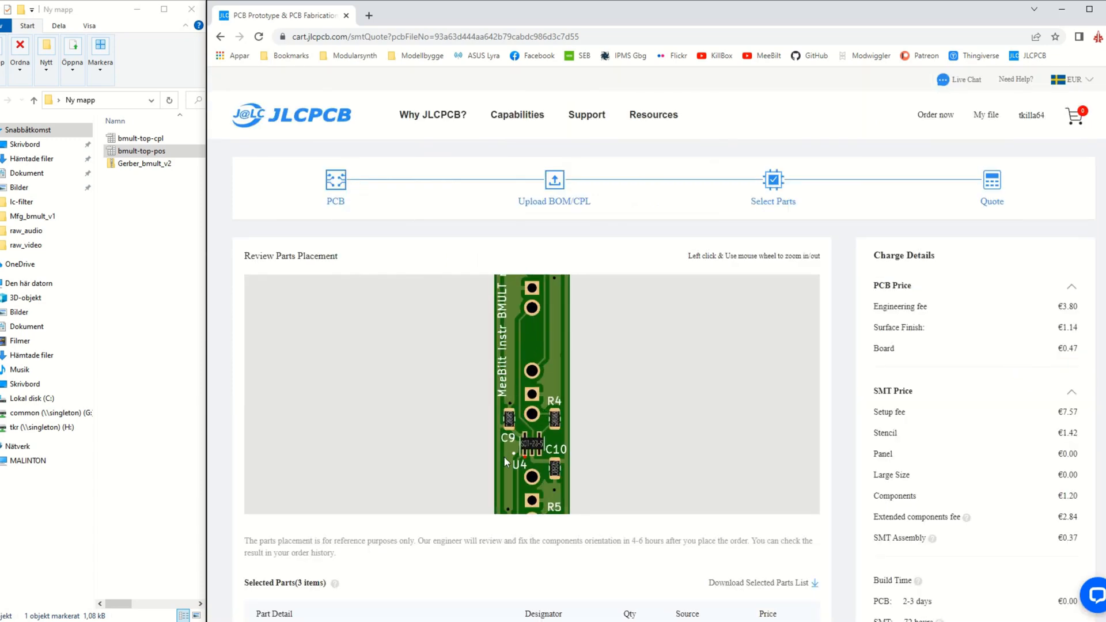
{"action": "scroll", "scroll_direction": "down", "scroll_amount": 3}
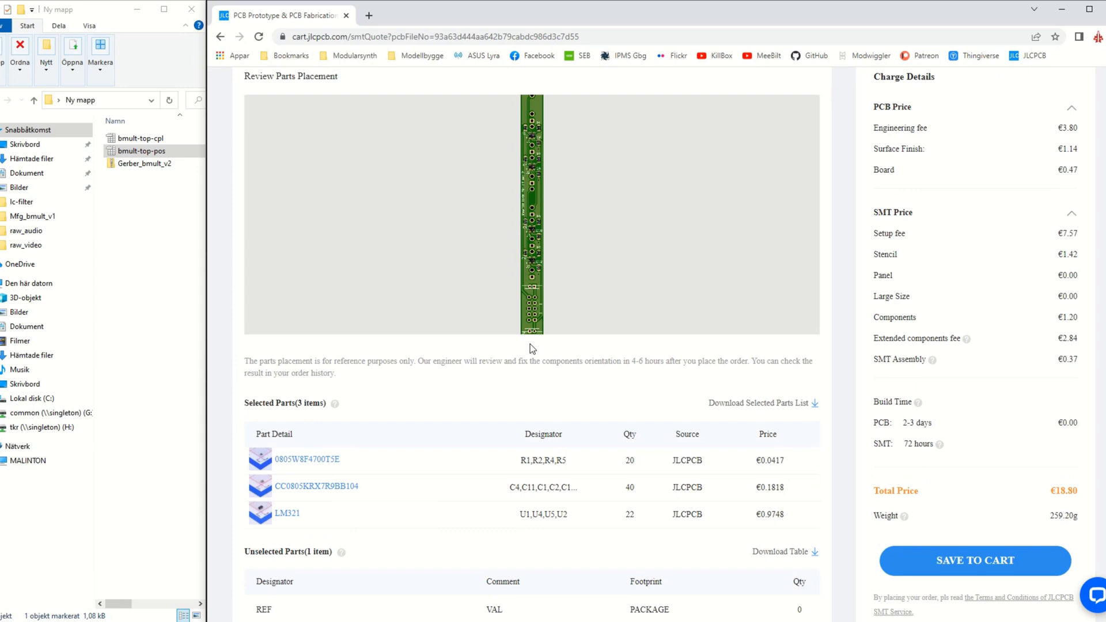
{"action": "left_click", "coordinate": [975, 561]}
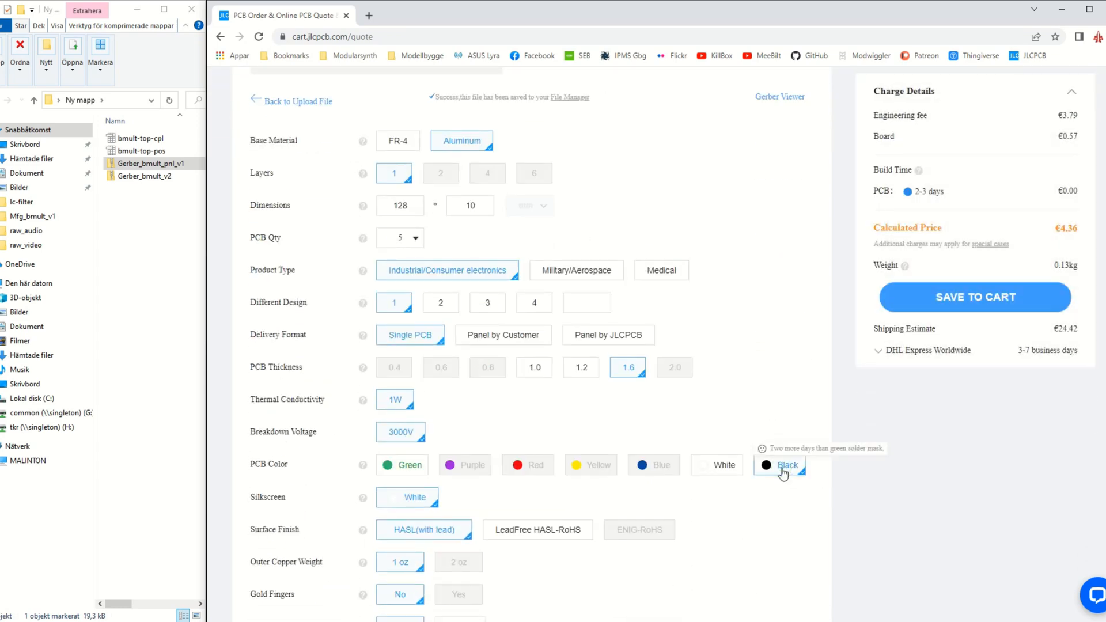
Scroll through the aluminium panel quote options down to black color and order-number removal.
{"action": "scroll", "scroll_direction": "down", "scroll_amount": 3}
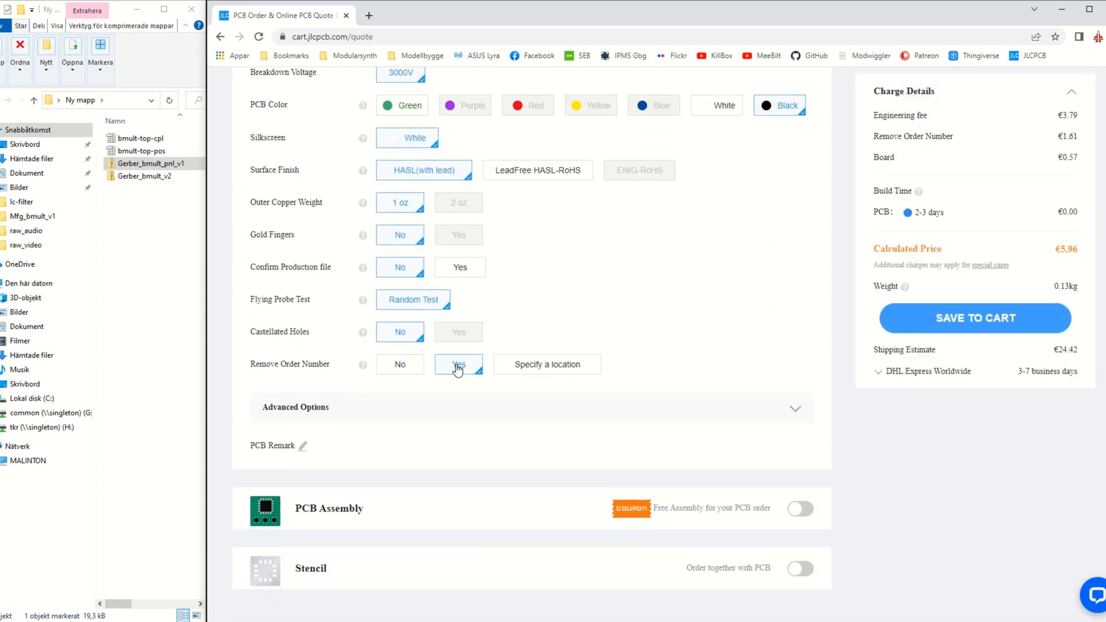
{"action": "mouse_move", "coordinate": [483, 367]}
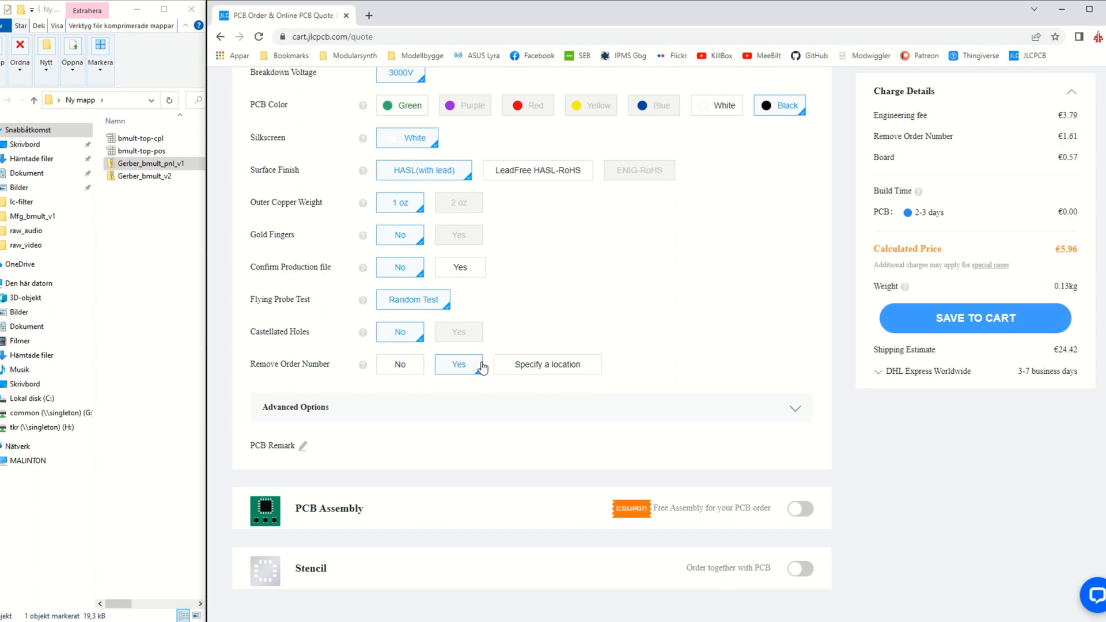
{"action": "scroll", "scroll_direction": "down", "scroll_amount": 3}
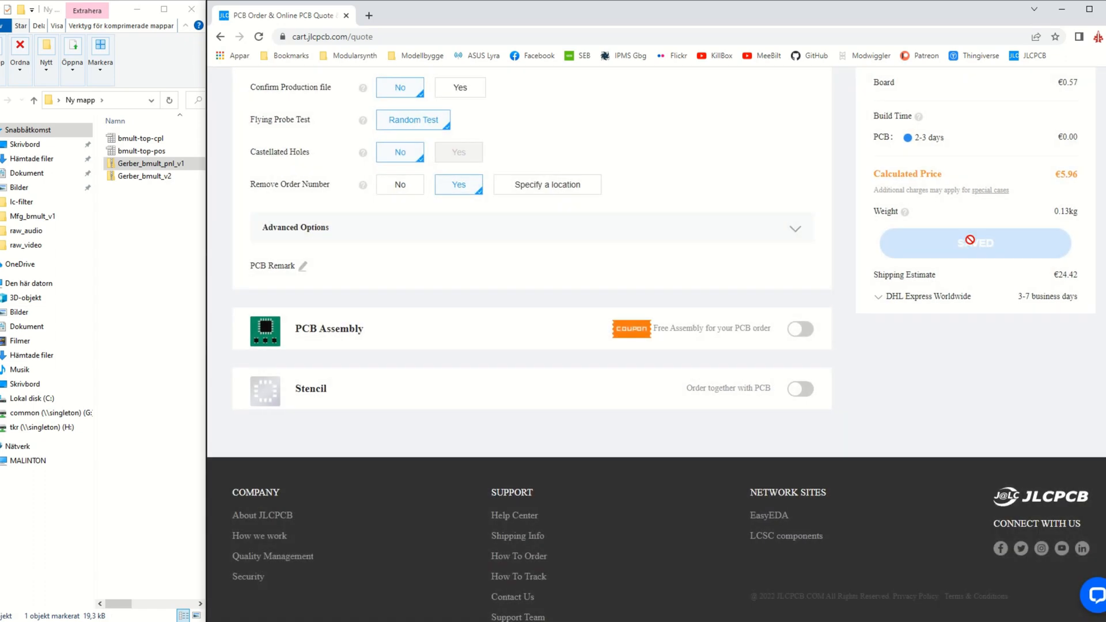